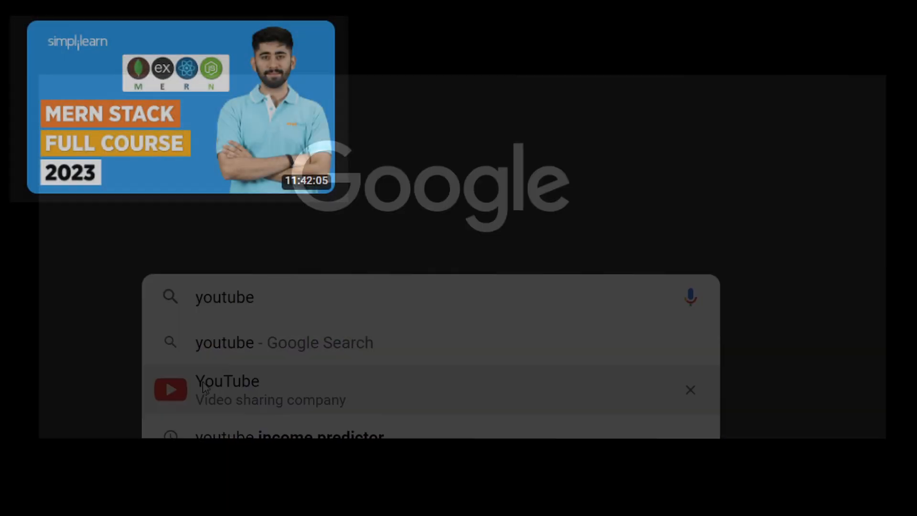
# Go to YouTube from the Google search suggestions for 'youtube'.
pyautogui.click(228, 390)
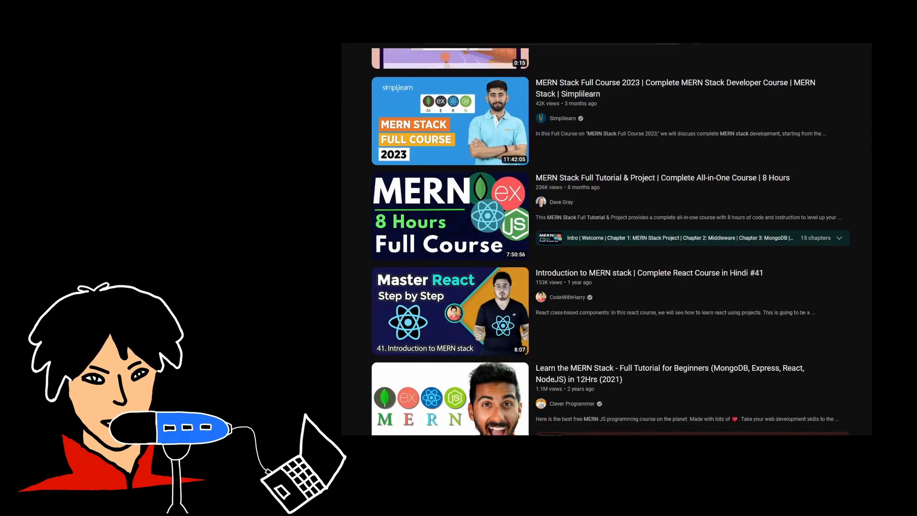
pyautogui.scroll(-3)
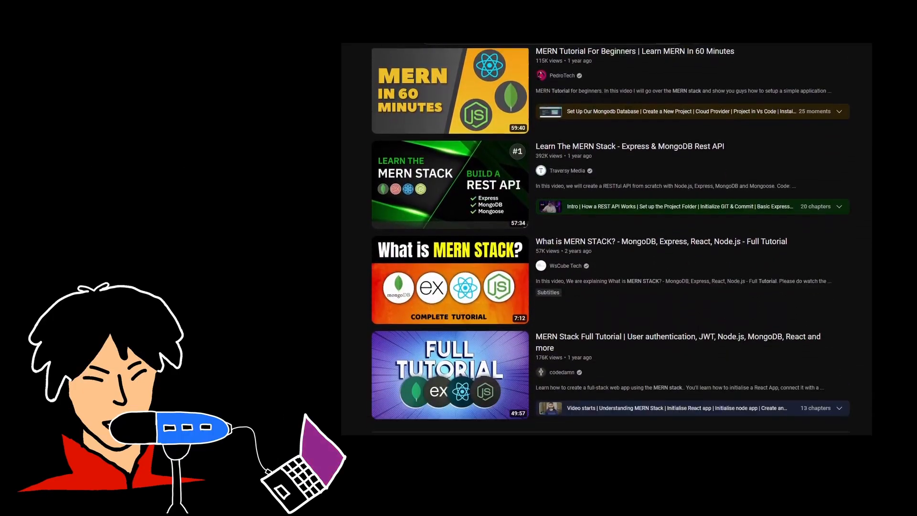
pyautogui.scroll(-3)
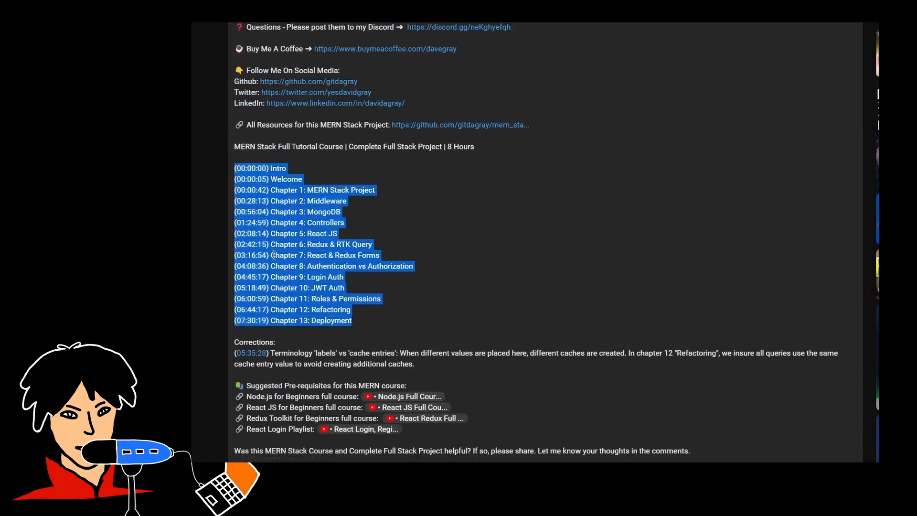
pyautogui.scroll(-3)
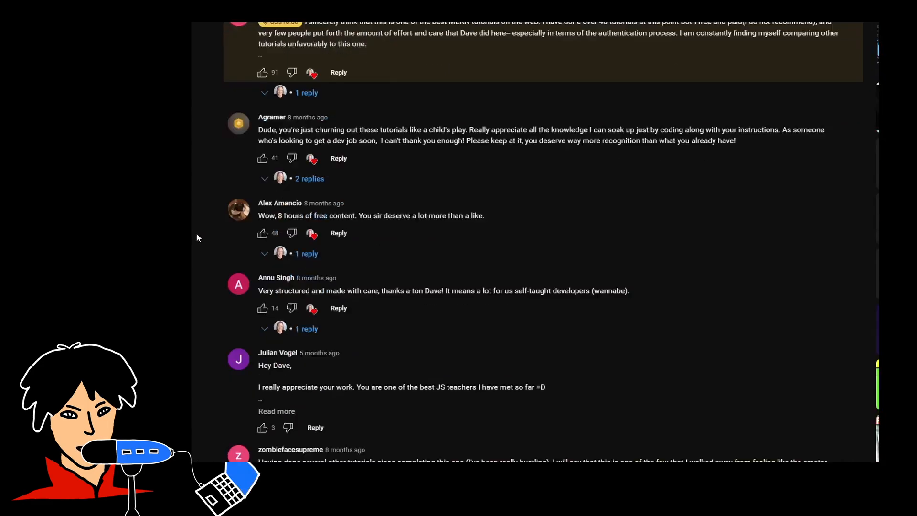
pyautogui.scroll(-3)
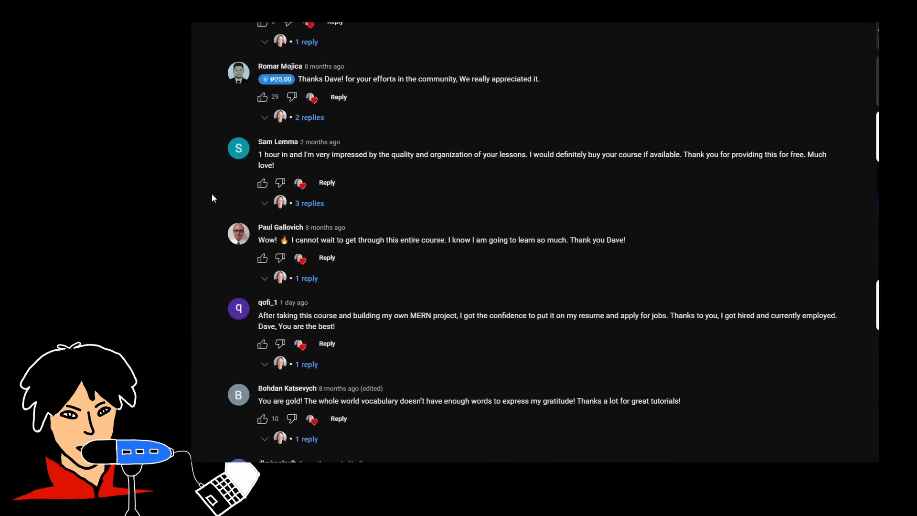
pyautogui.scroll(-3)
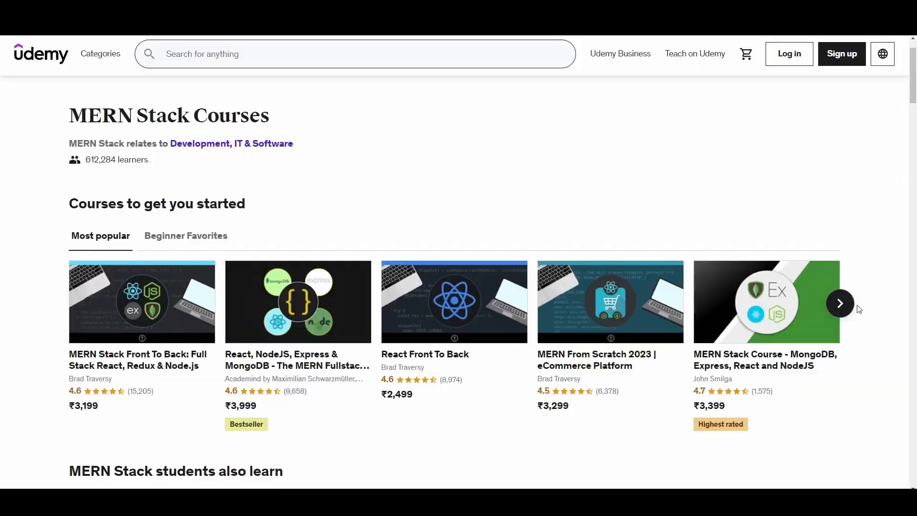
# Page the Most popular MERN Stack carousel forward twice to reach project and bootcamp courses.
pyautogui.click(840, 304)
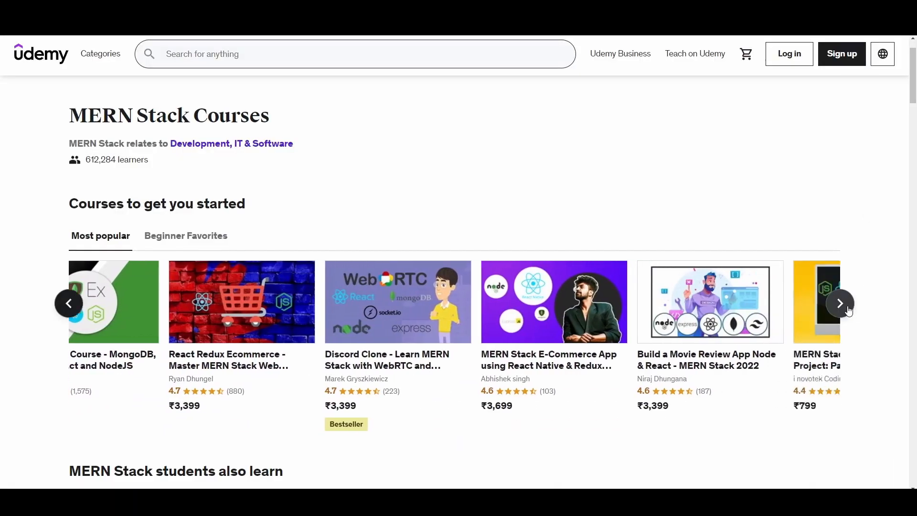
pyautogui.click(840, 302)
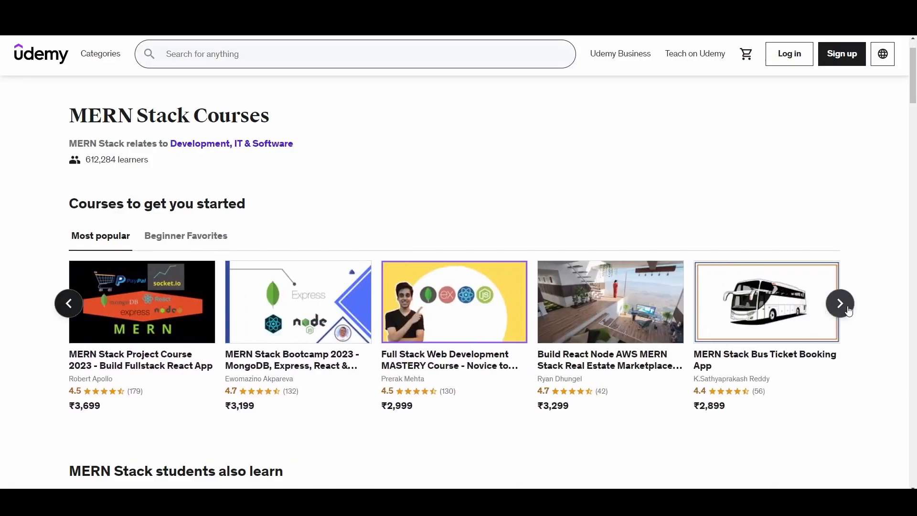